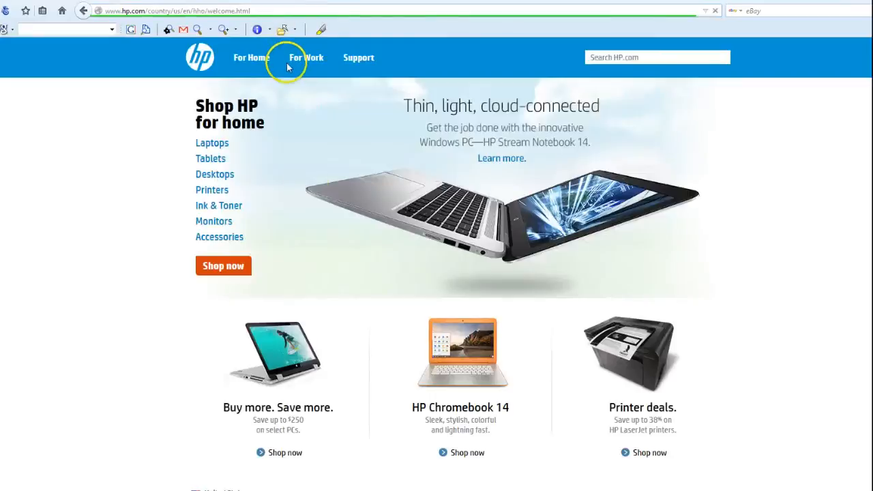
Search hp.com's Download drivers page for 'm451dn' via Find my product
left_click(357, 58)
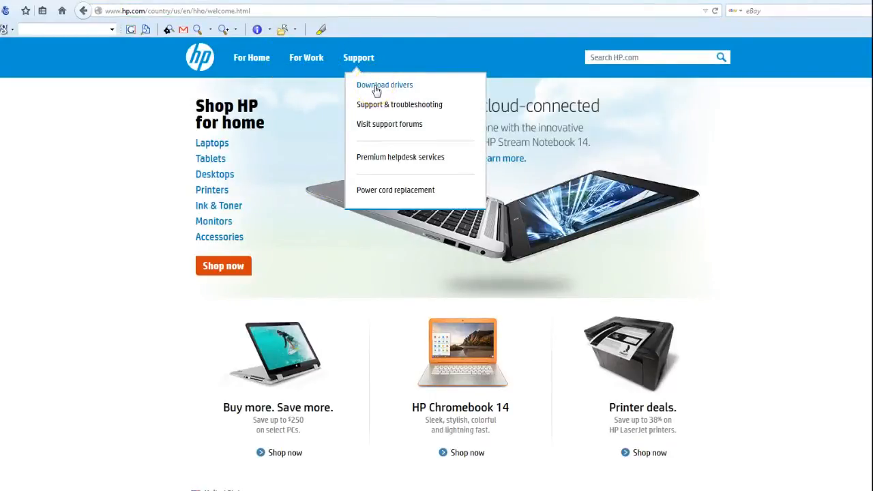
left_click(384, 84)
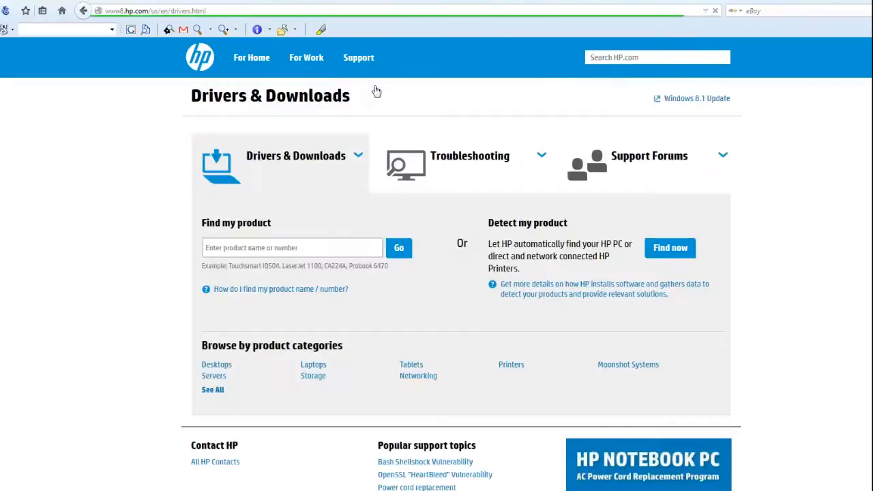
left_click(292, 248)
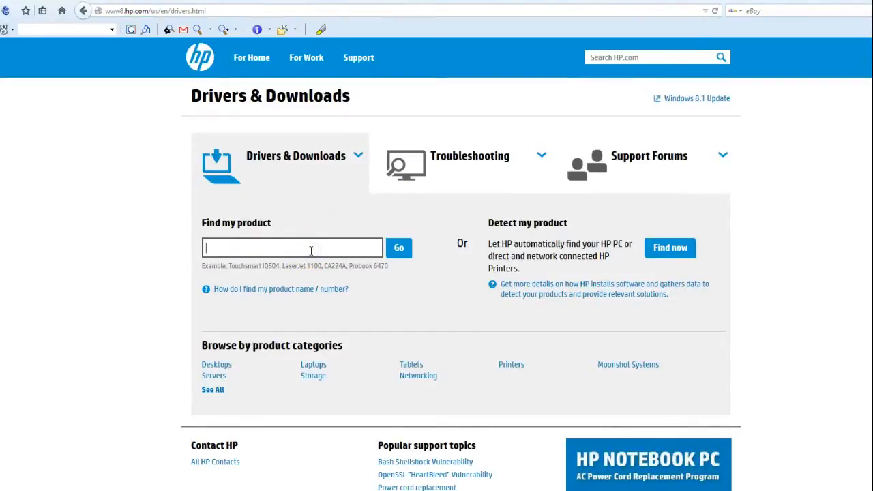
type("m451")
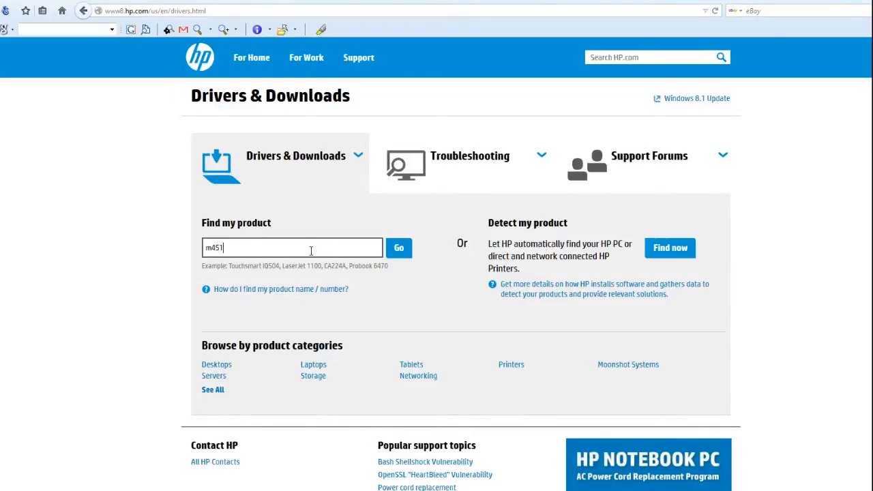
type("dn")
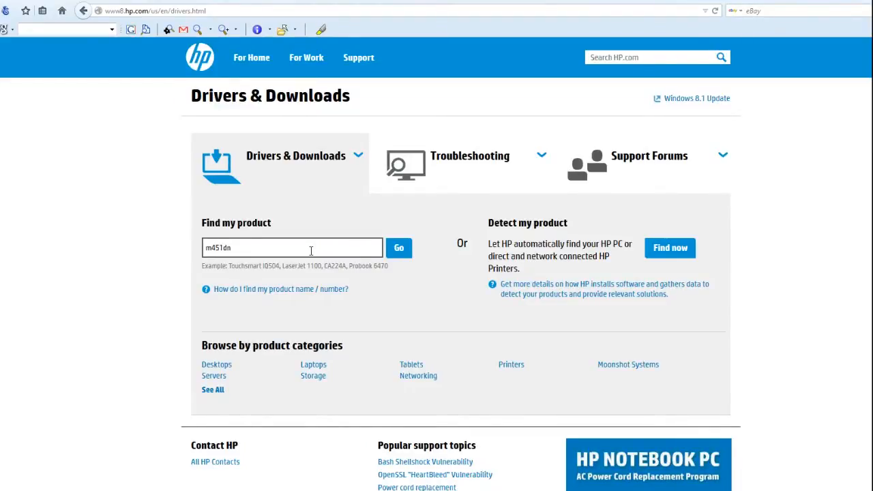
left_click(399, 248)
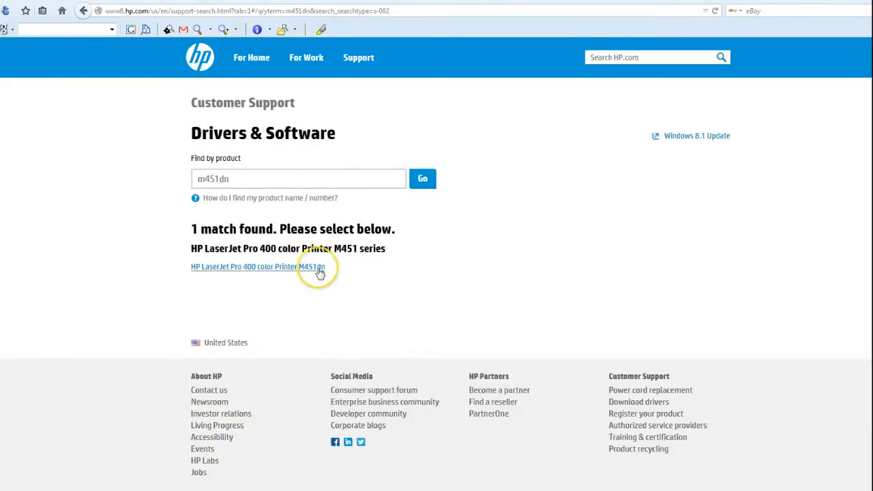
mouse_move(299, 275)
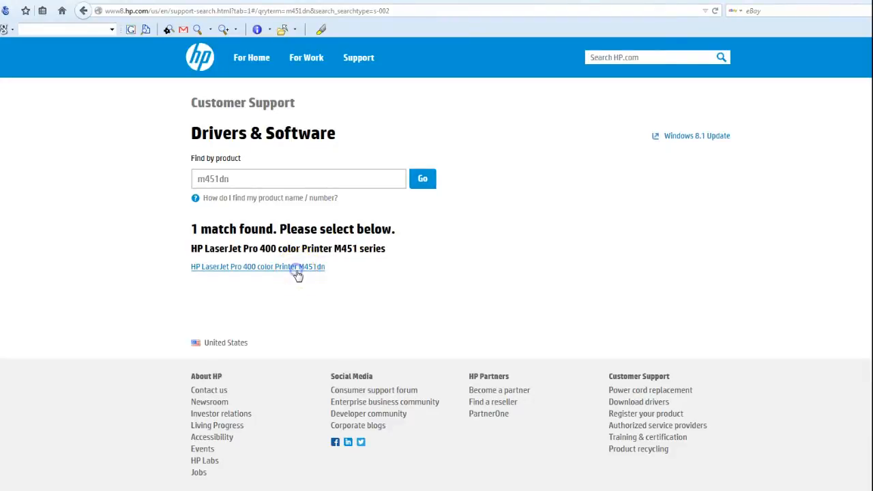
Open the HP LaserJet Pro 400 color Printer M451dn support page from the result
left_click(257, 266)
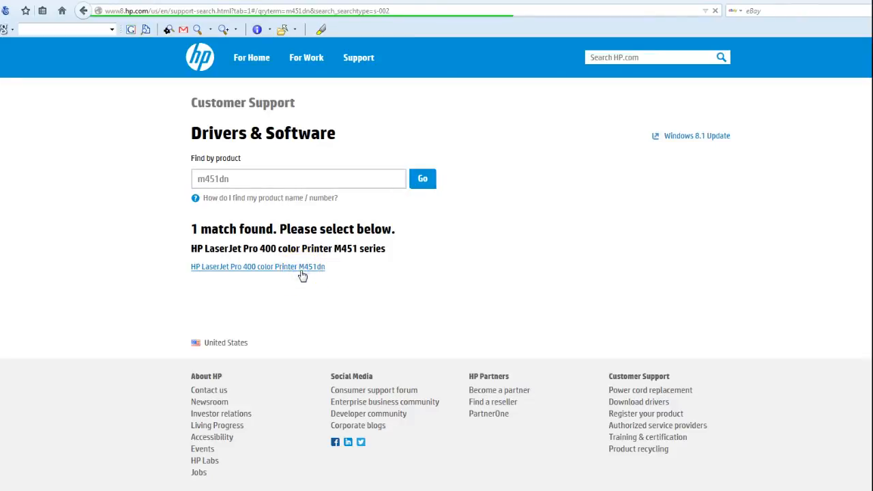
mouse_move(377, 316)
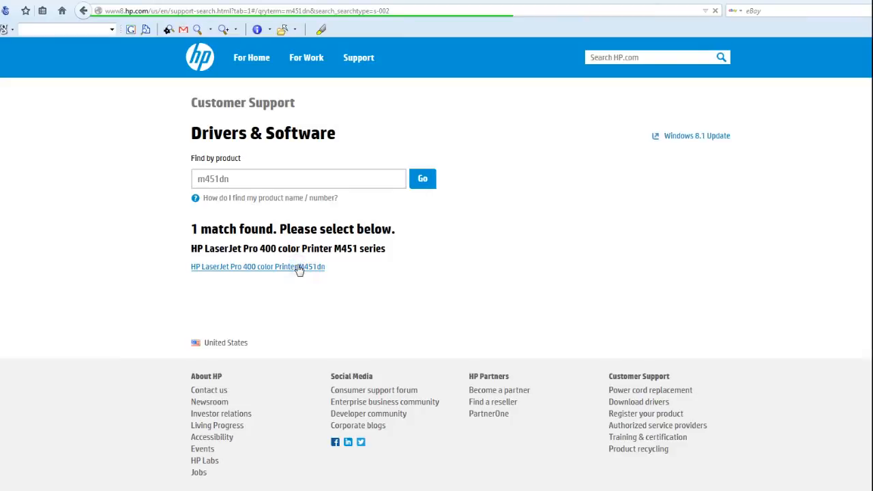
left_click(257, 266)
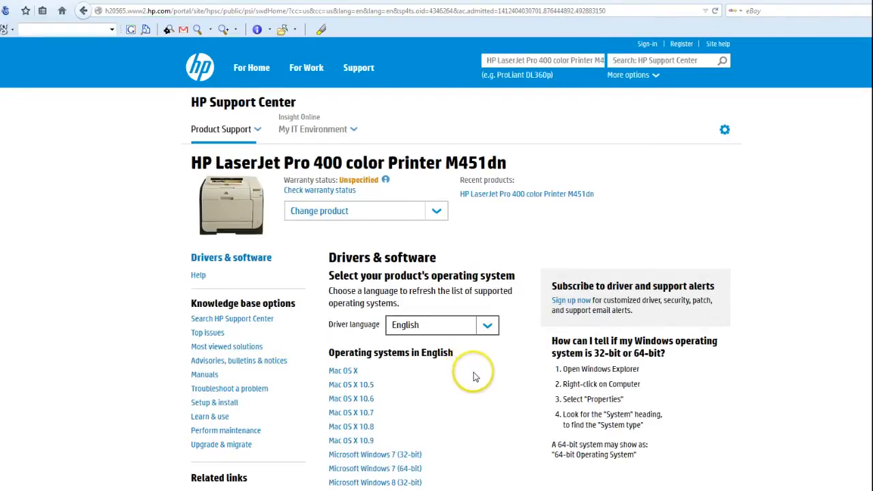
Decline the feedback survey and choose Microsoft Windows 7 (64-bit) downloads
scroll("down", 3)
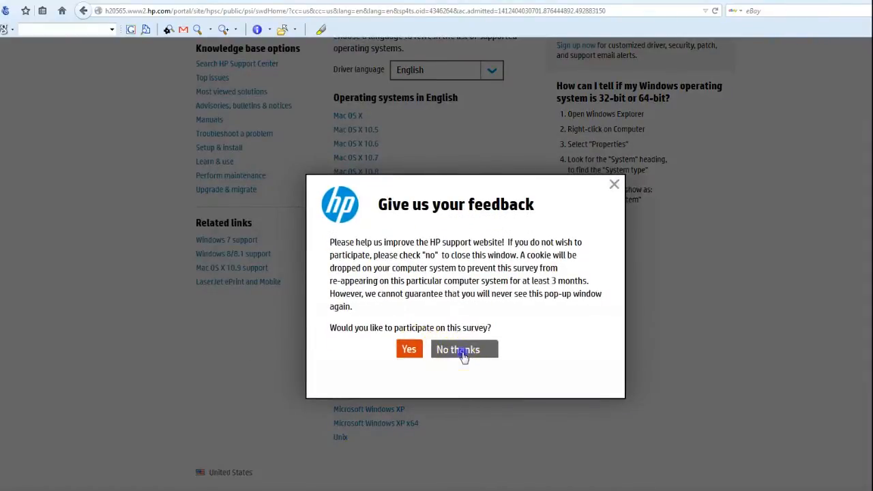
left_click(463, 349)
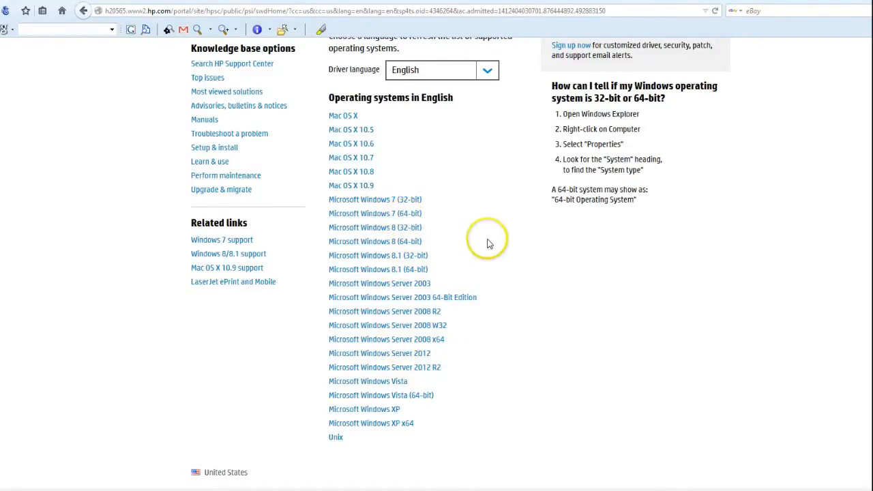
mouse_move(370, 448)
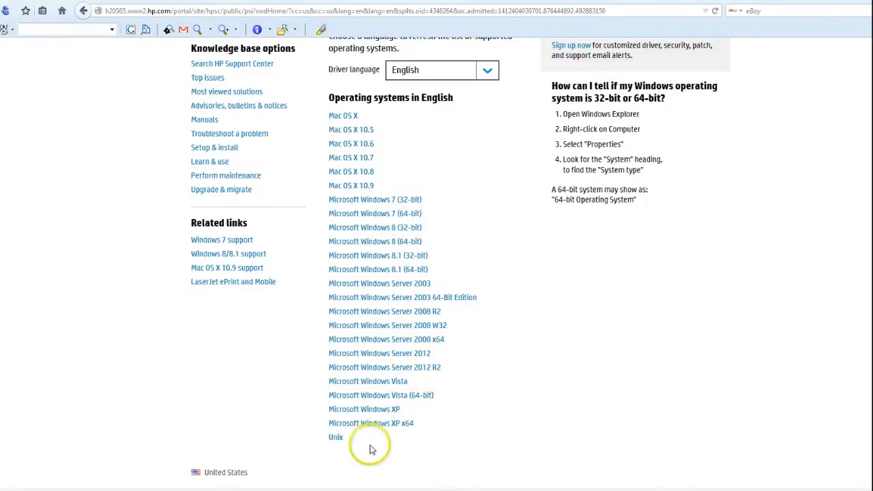
mouse_move(422, 377)
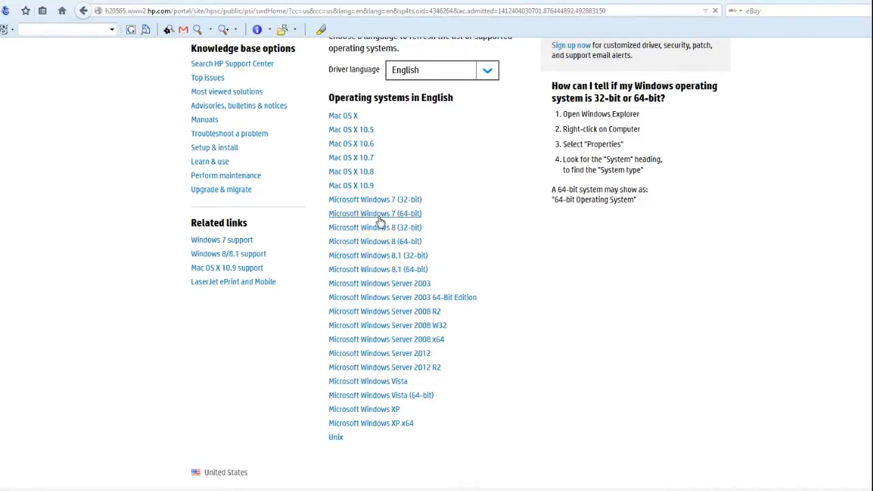
left_click(373, 212)
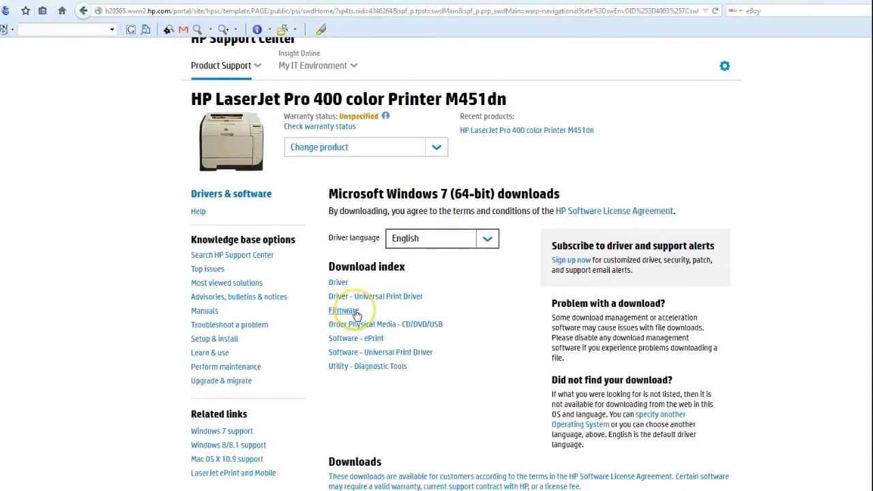
mouse_move(362, 354)
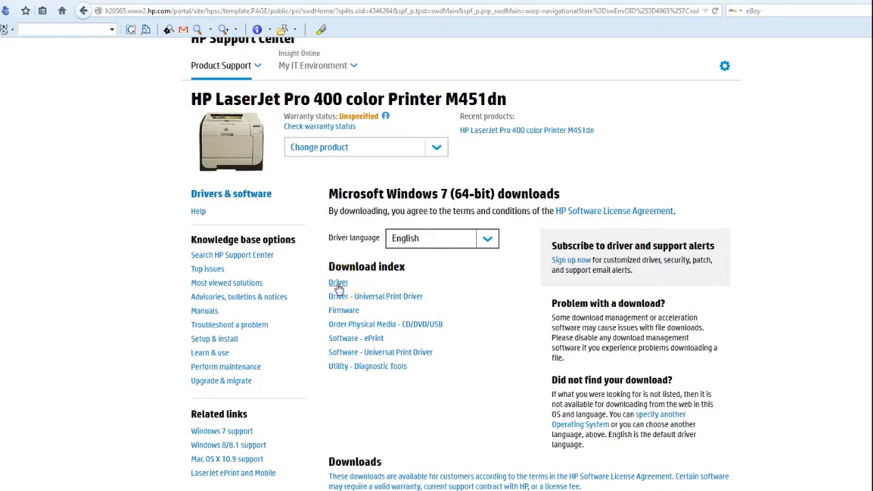
Jump to the Driver section of the Download index showing the PCL6 driver tables
left_click(339, 282)
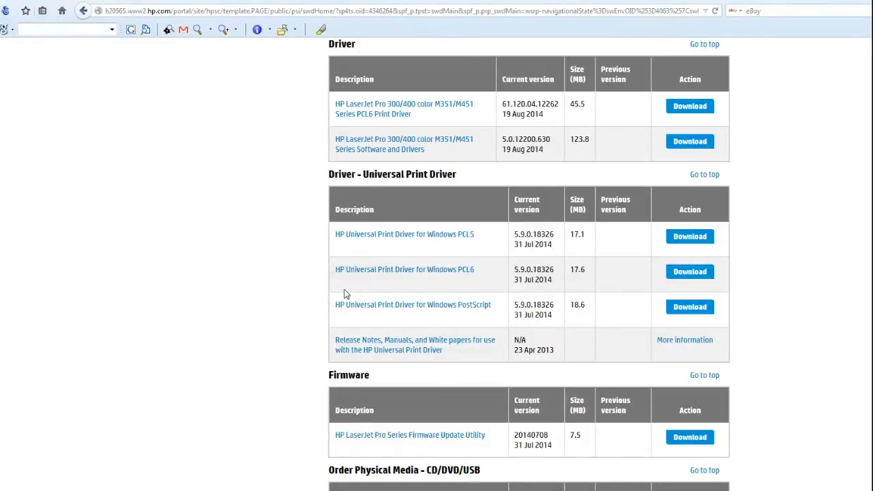
left_click(348, 293)
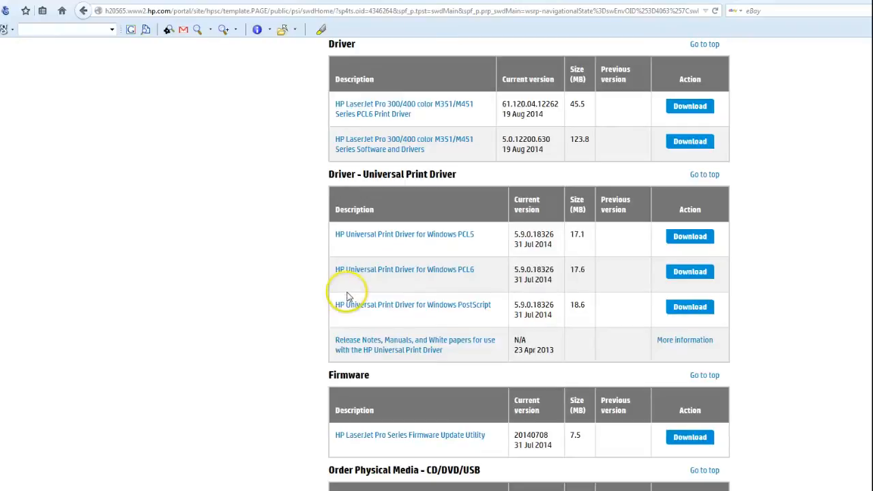
mouse_move(431, 131)
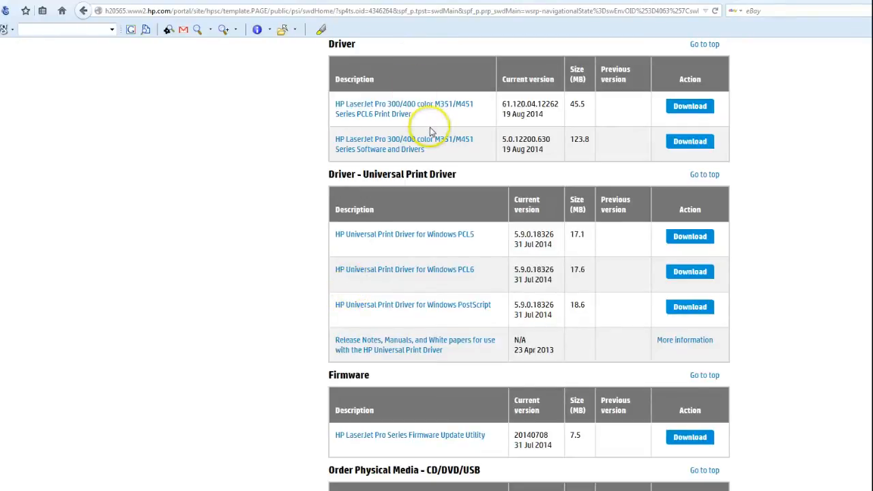
mouse_move(443, 155)
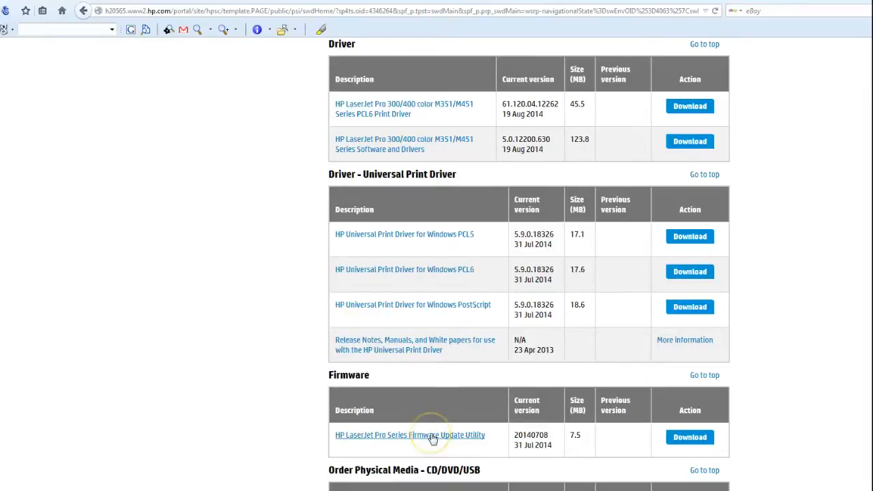
View the HP LaserJet Pro Series Firmware Update Utility details and read its Installation Instructions
left_click(409, 434)
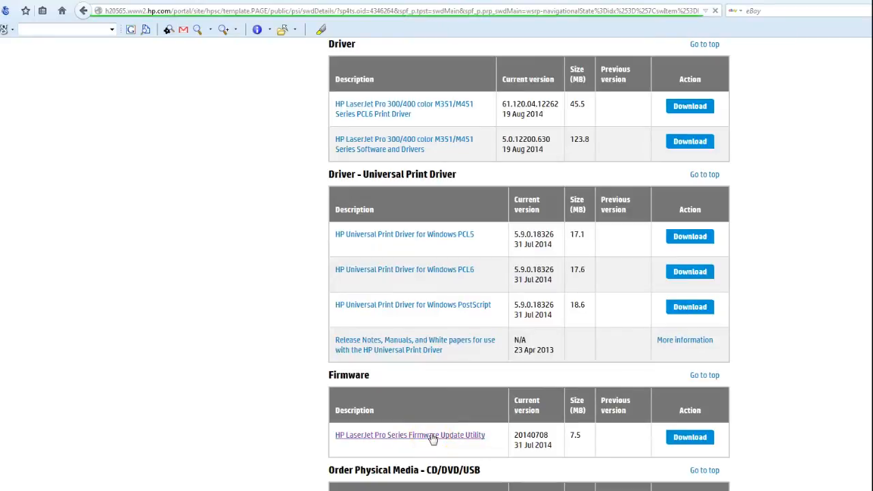
left_click(409, 434)
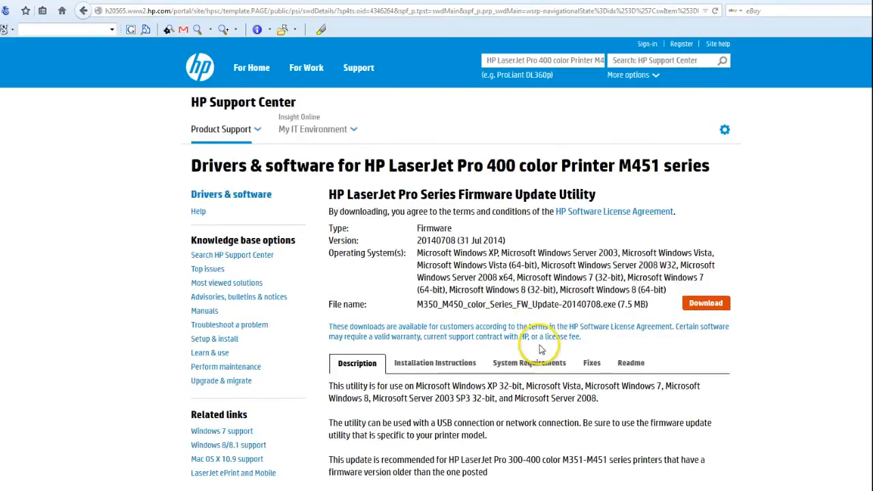
left_click(434, 363)
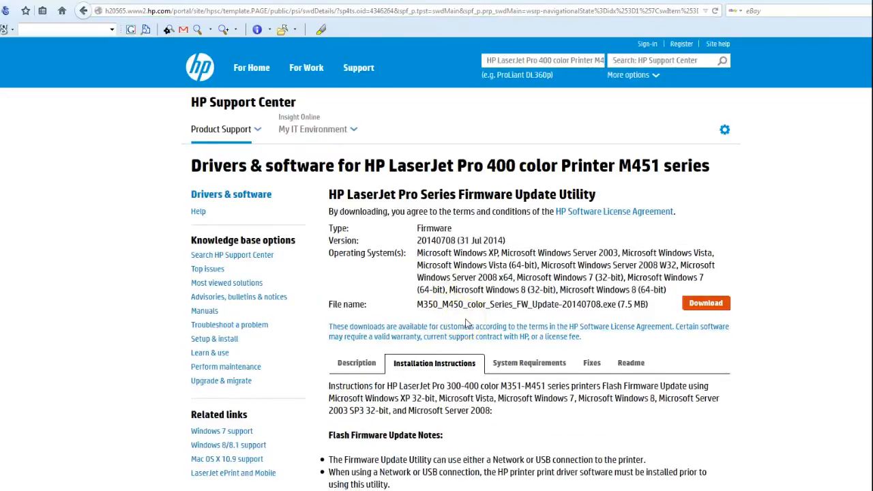
scroll("down", 3)
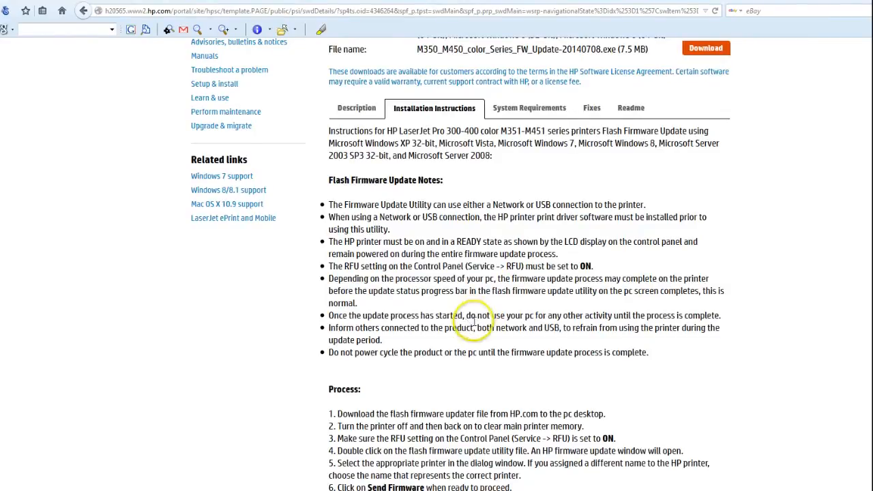
mouse_move(469, 316)
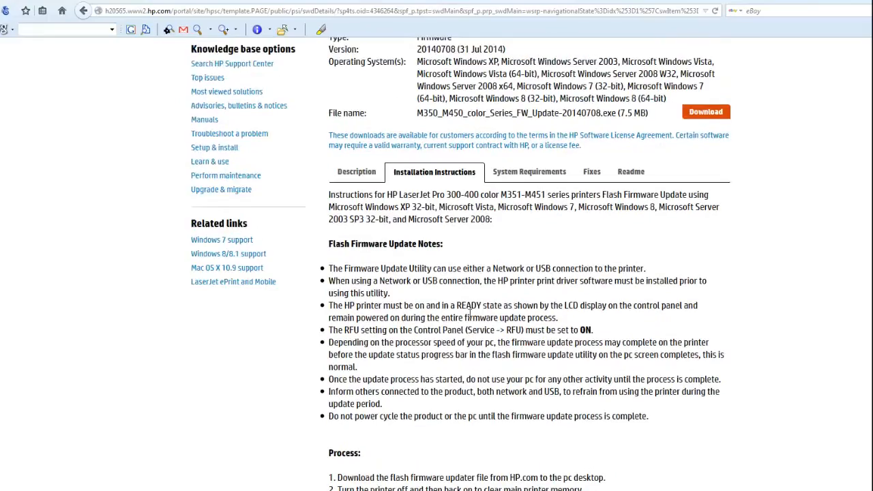
scroll("down", 3)
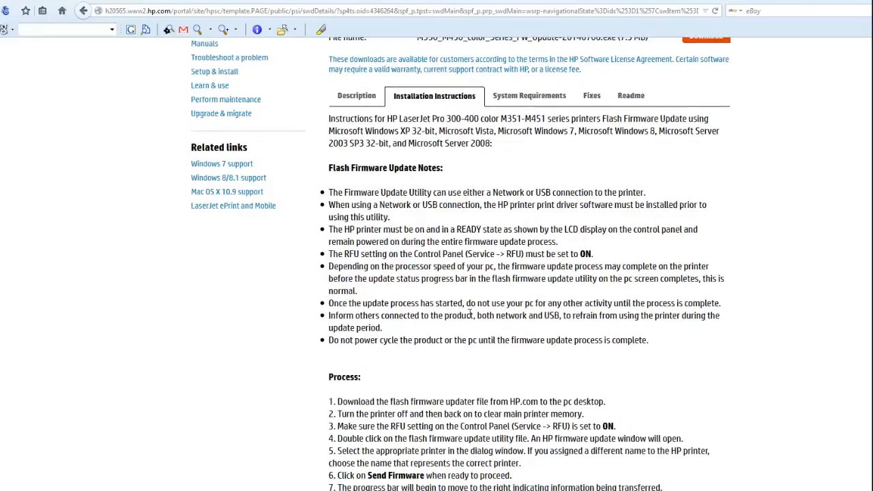
scroll("up", 3)
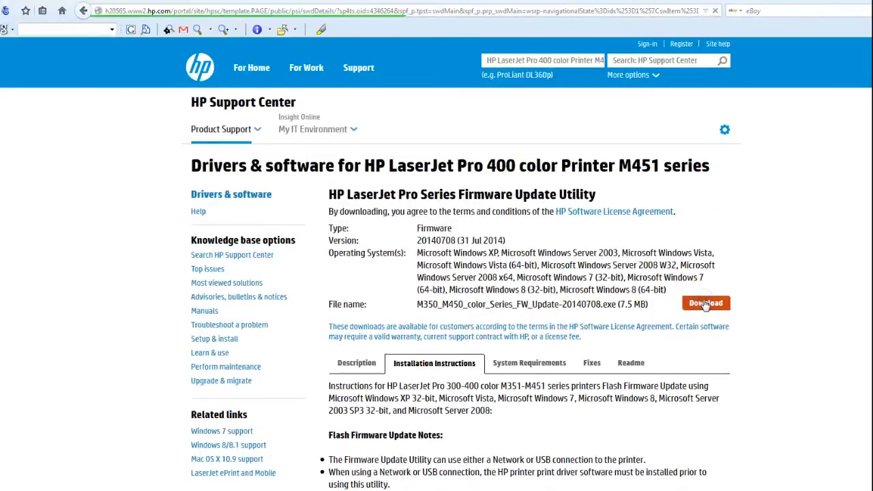
Start the firmware utility download and return to the Driver section with the PCL6 Print Driver row
left_click(705, 303)
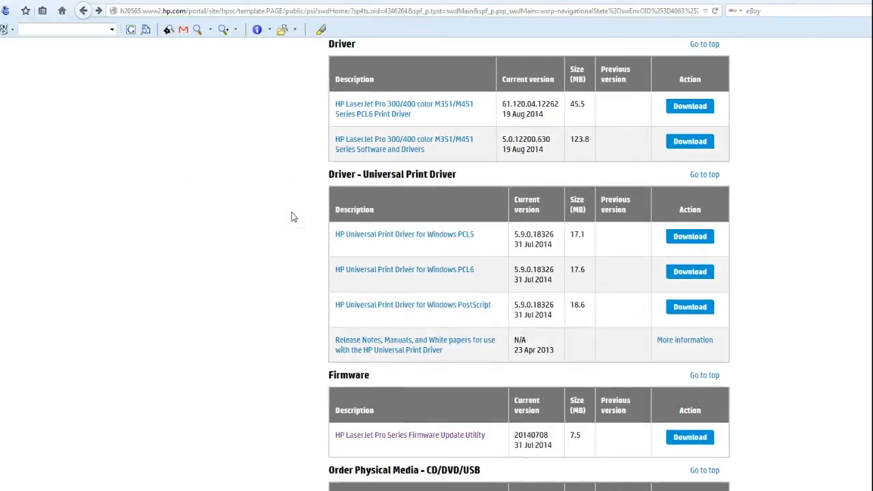
scroll("down", 3)
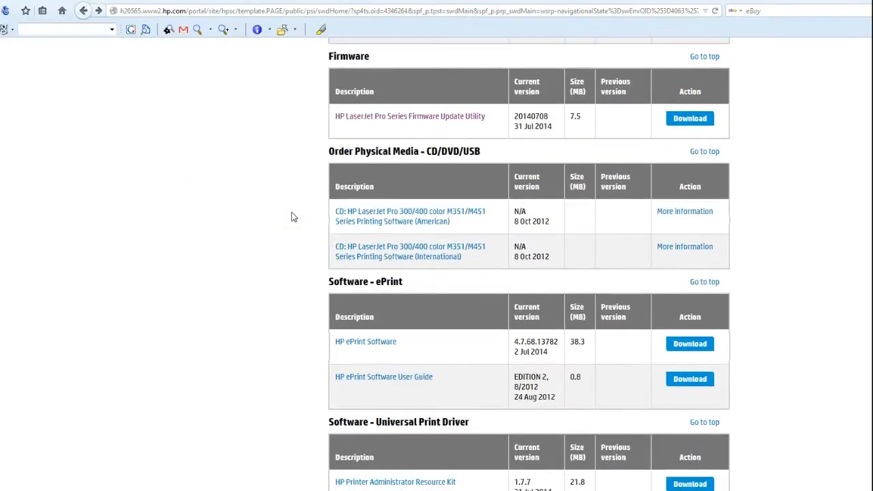
scroll("down", 3)
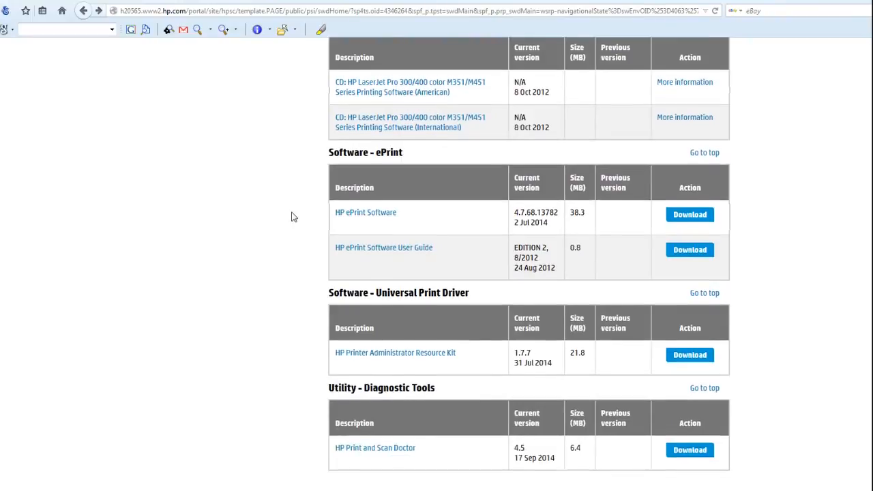
scroll("down", 3)
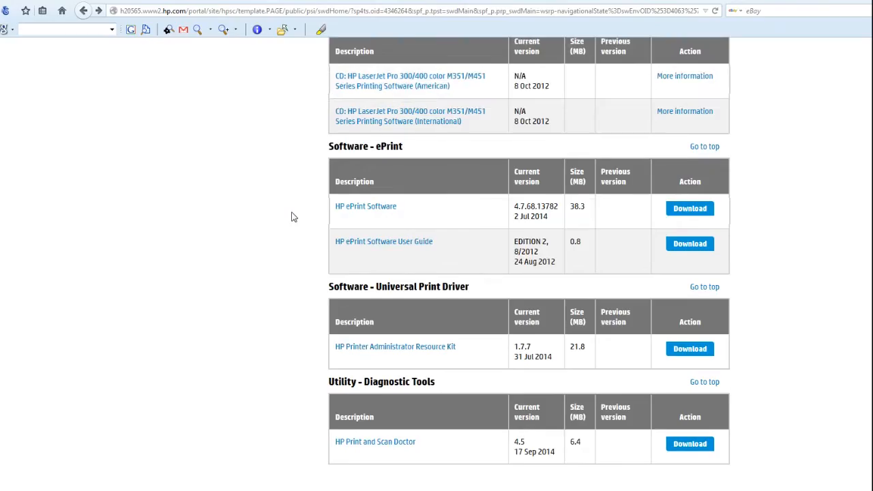
scroll("up", 3)
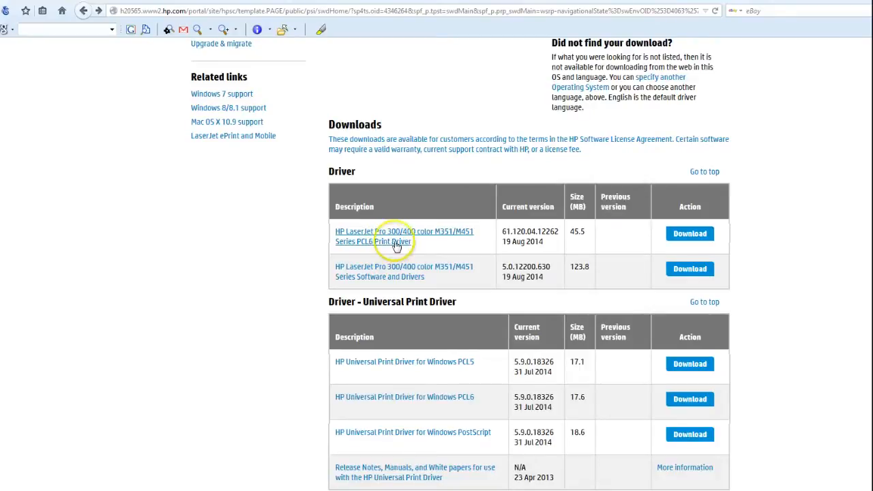
mouse_move(690, 233)
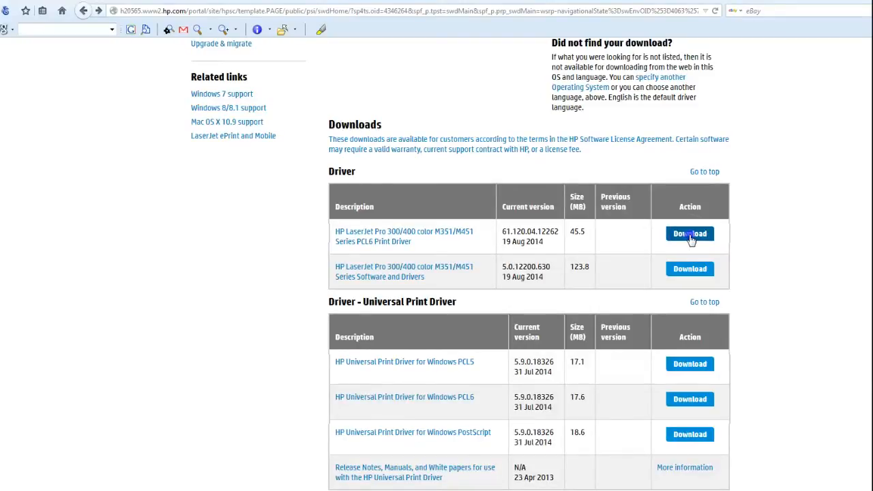
Download the 45.5 MB M351/M451 PCL6 print driver installer and save the file
left_click(689, 235)
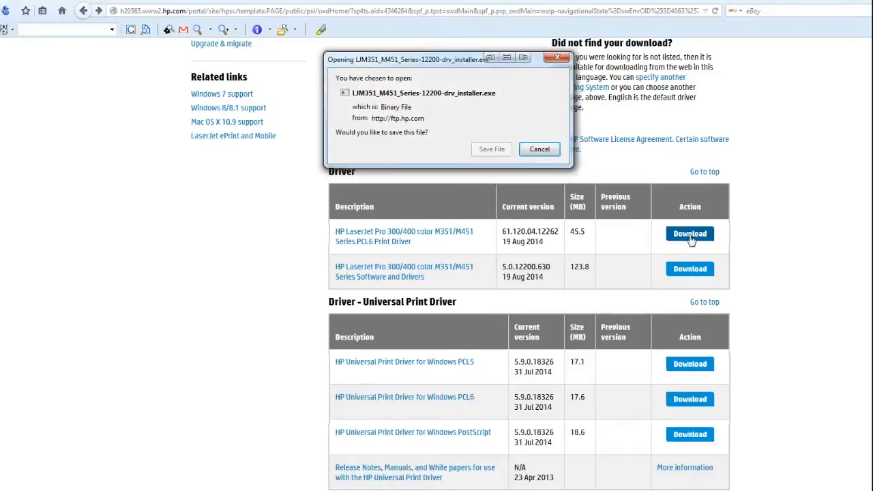
mouse_move(491, 148)
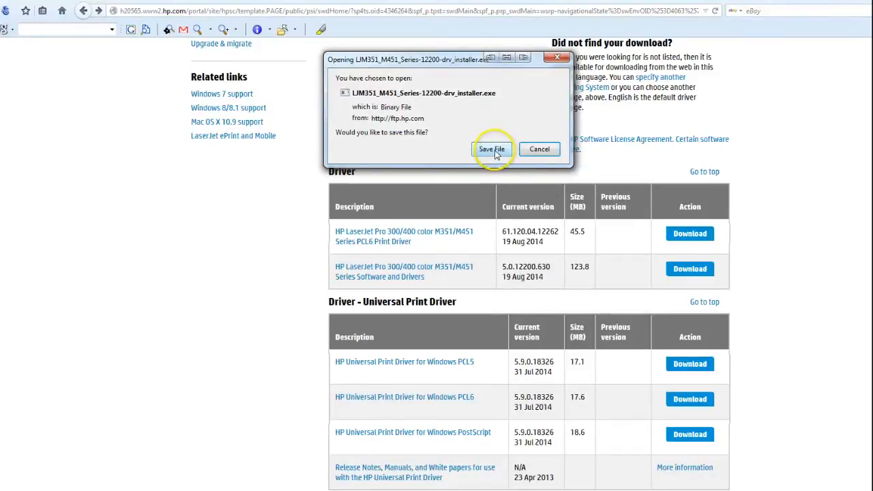
left_click(491, 149)
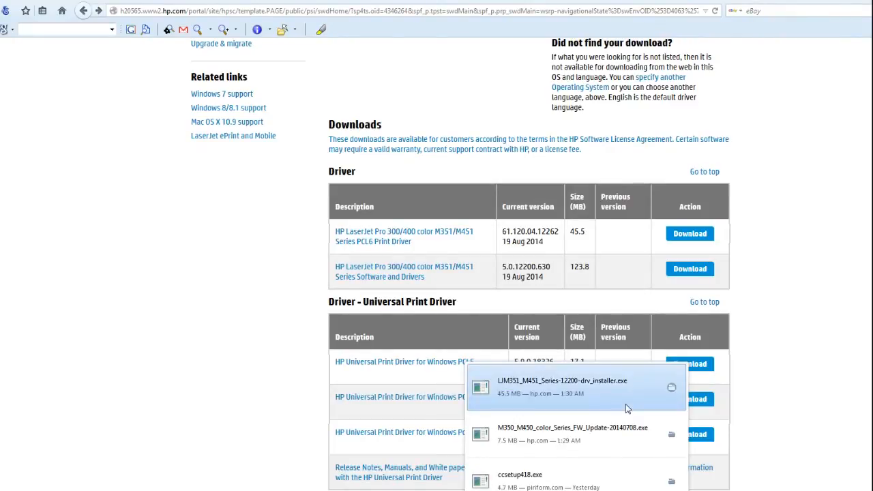
mouse_move(627, 406)
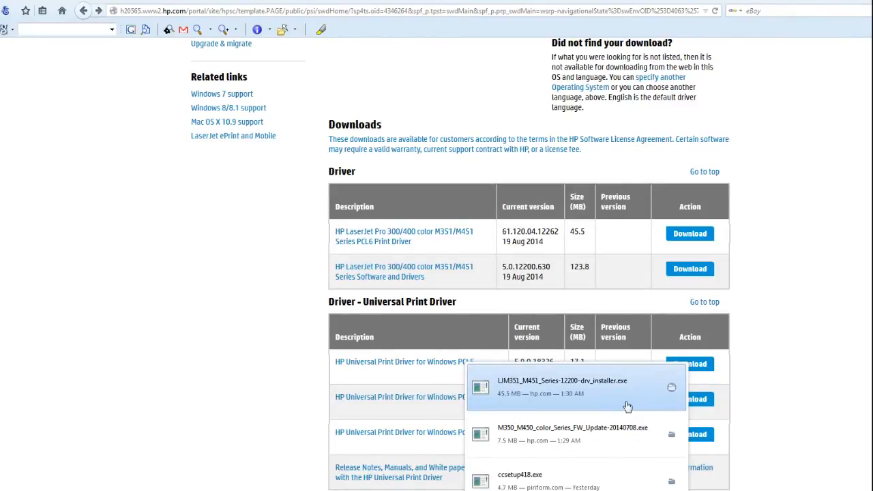
Run the downloaded drv_installer.exe, allowing it past the security warning
left_click(560, 387)
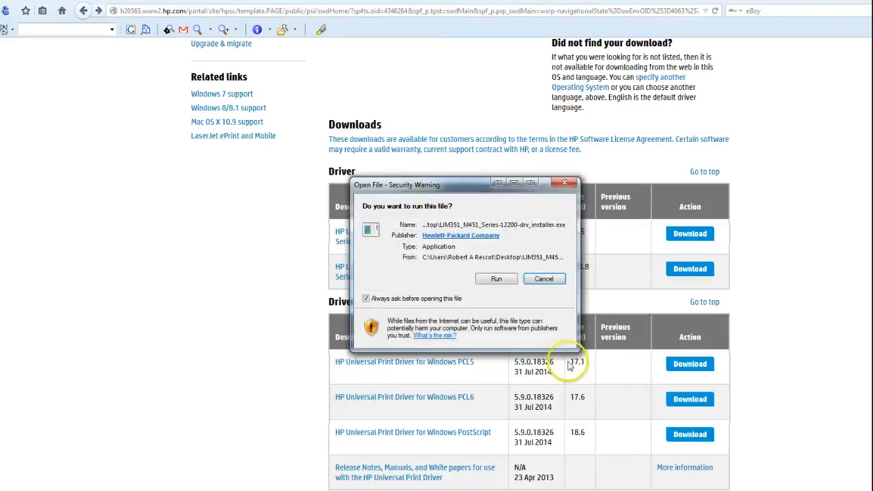
left_click(496, 278)
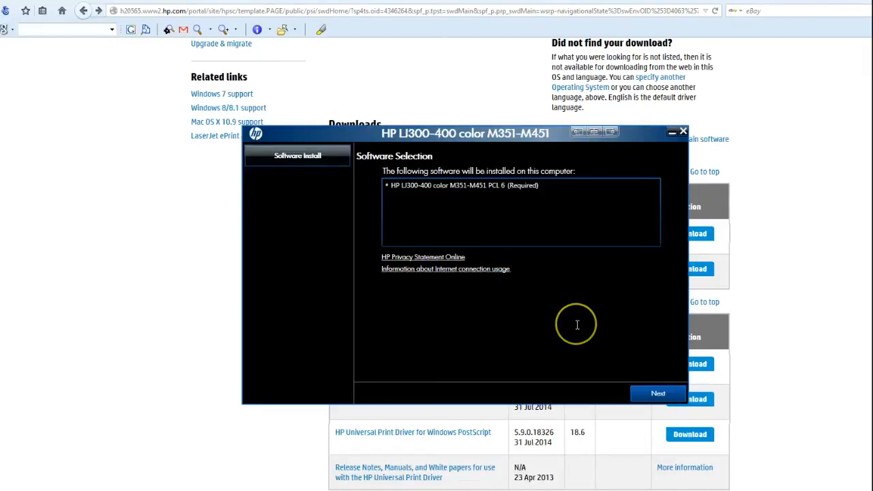
mouse_move(496, 191)
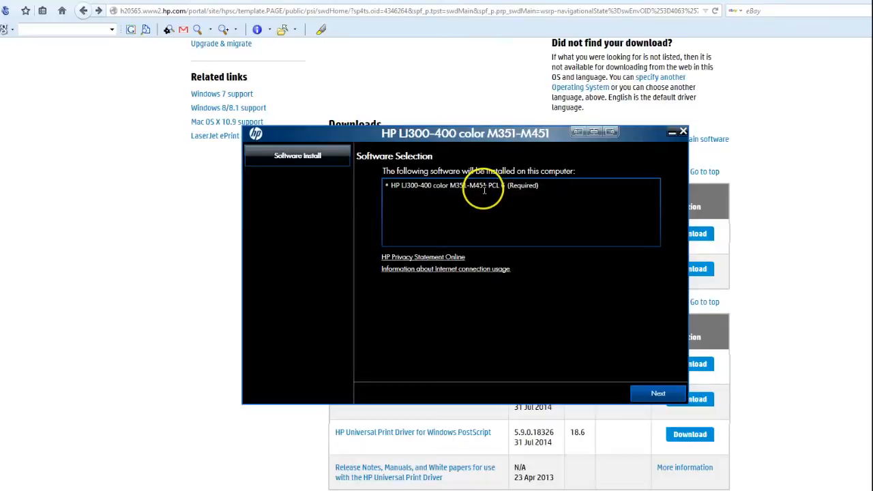
Accept the installation agreements and continue so the install preparation runs
left_click(657, 393)
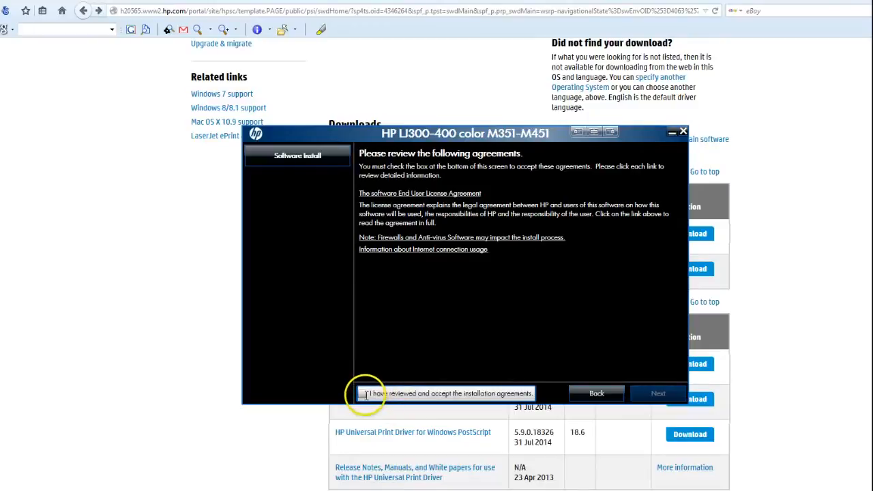
left_click(362, 393)
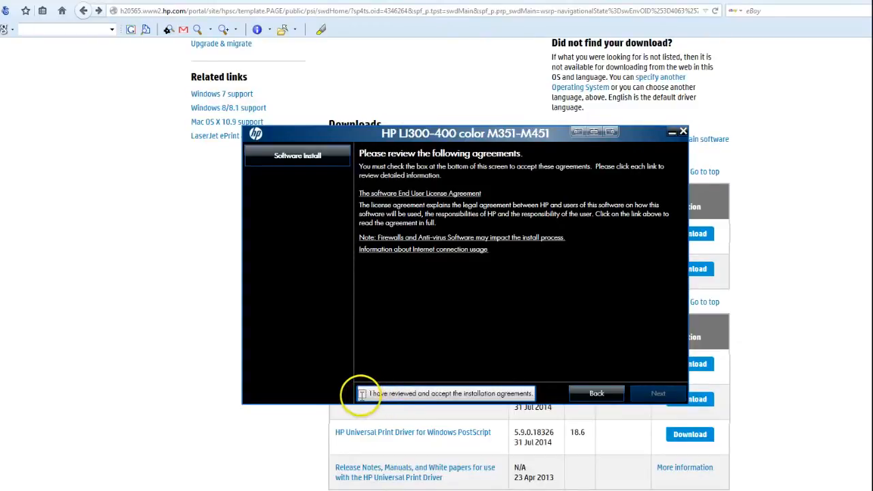
left_click(362, 392)
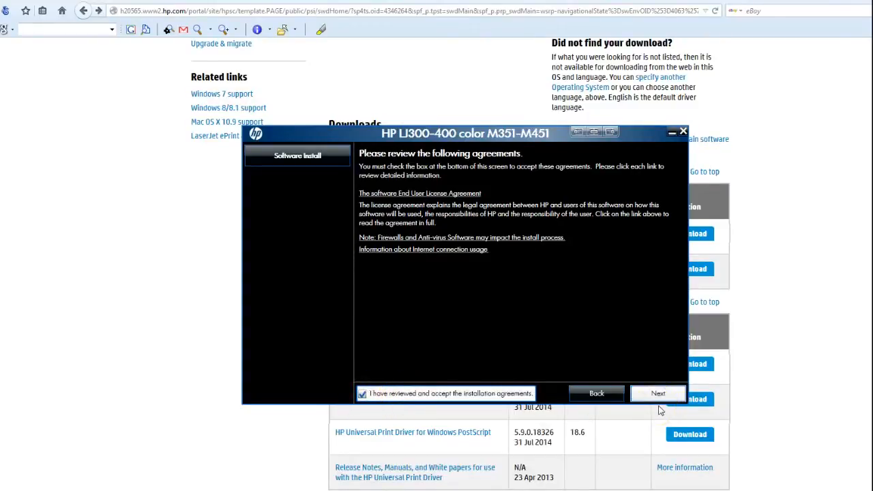
left_click(658, 393)
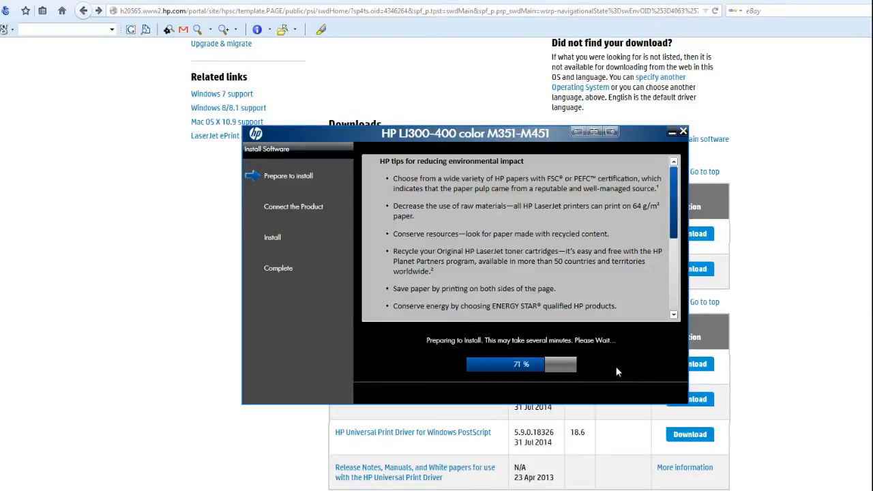
mouse_move(649, 363)
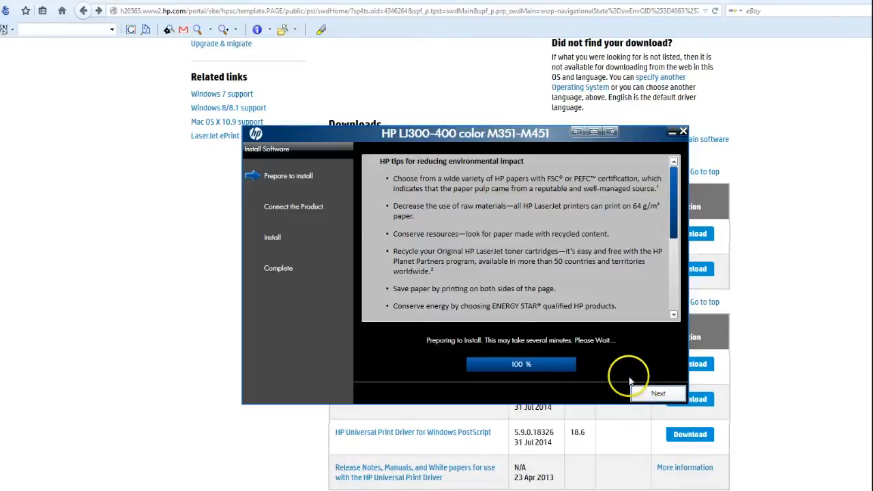
Connect through a wired network, searching for the printer by its 192.168 IP address
left_click(657, 393)
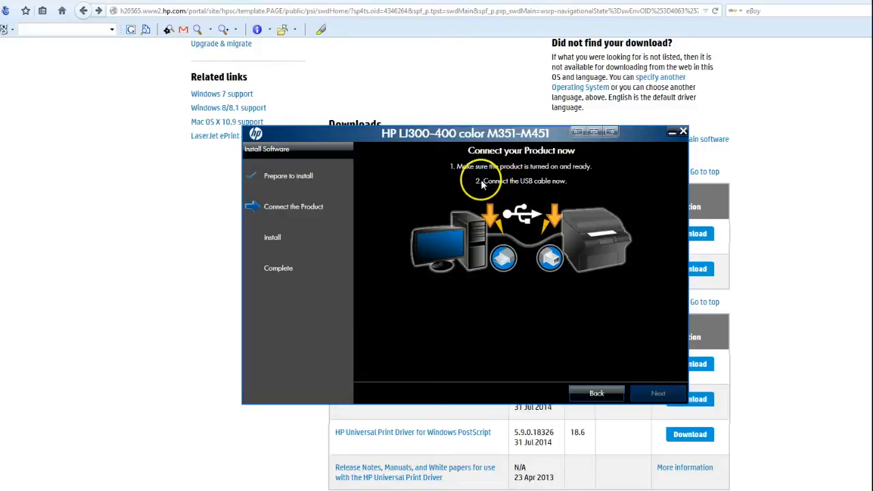
mouse_move(409, 201)
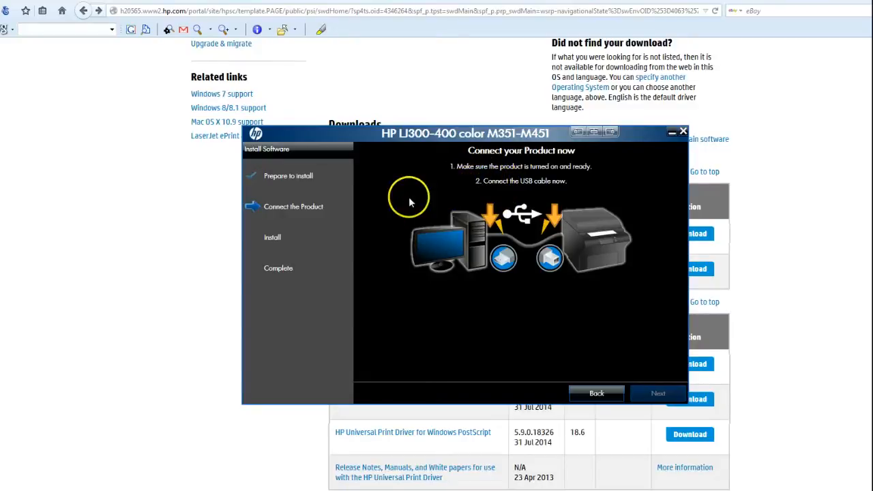
mouse_move(516, 234)
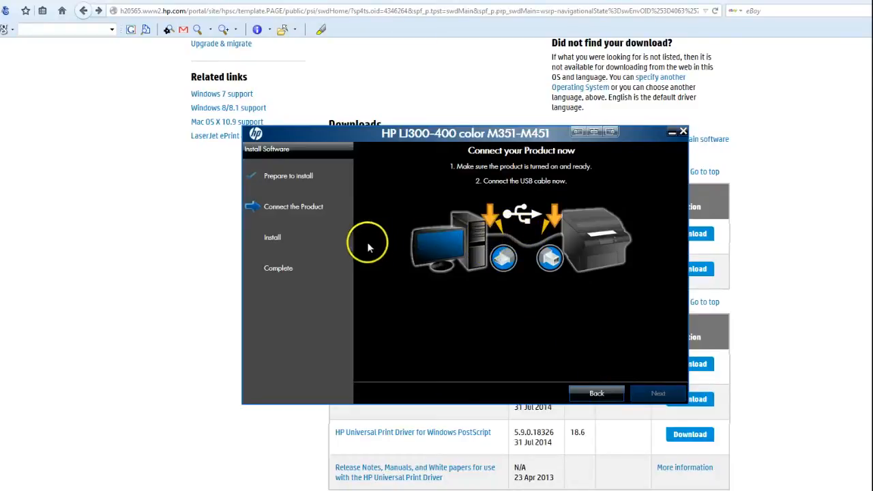
mouse_move(273, 272)
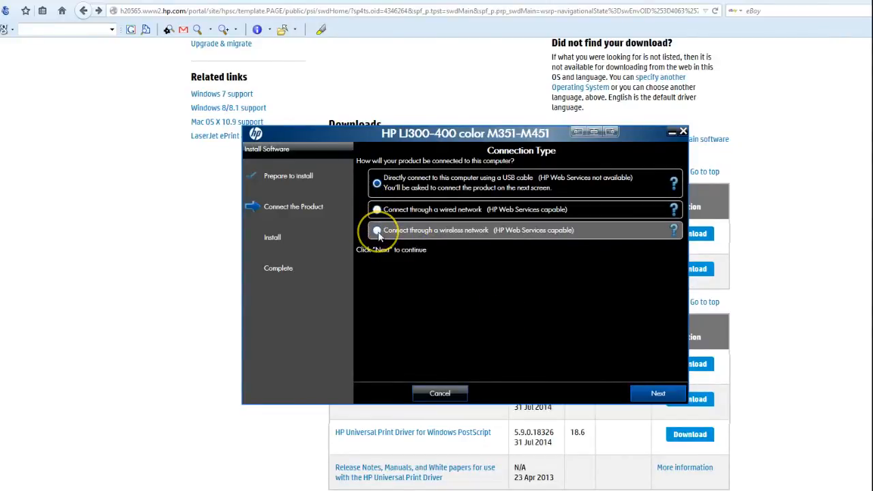
left_click(377, 208)
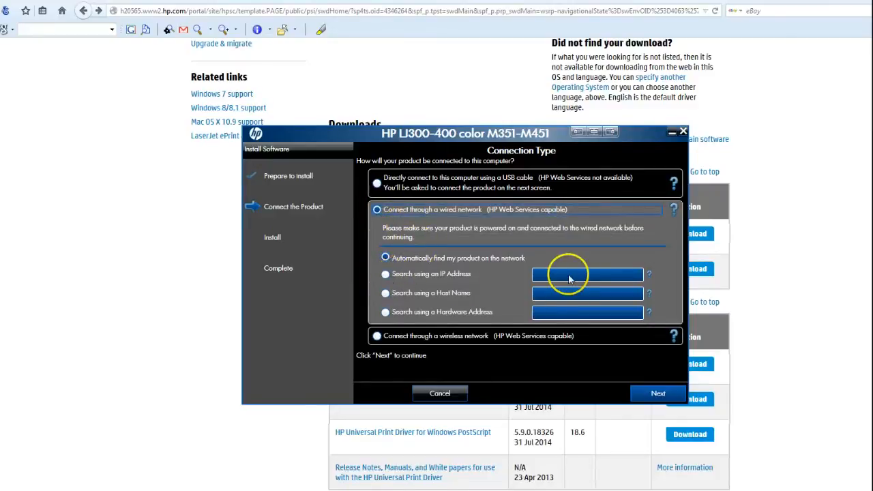
left_click(385, 273)
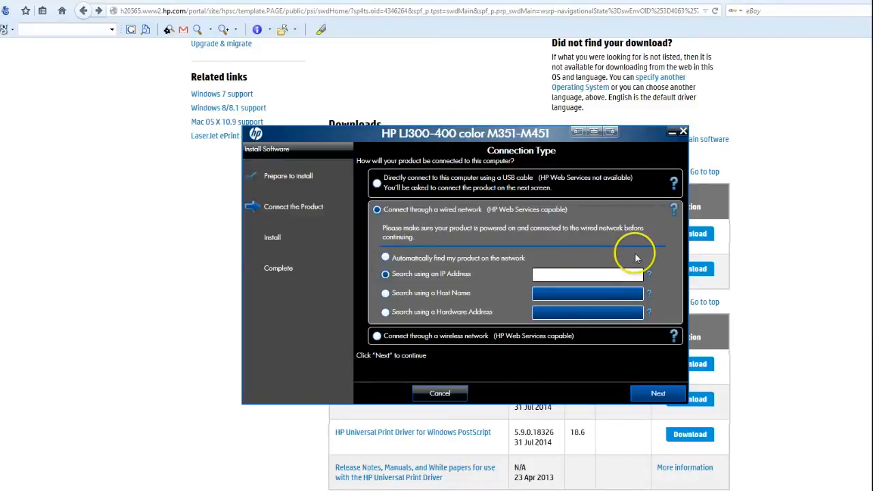
type("192.168")
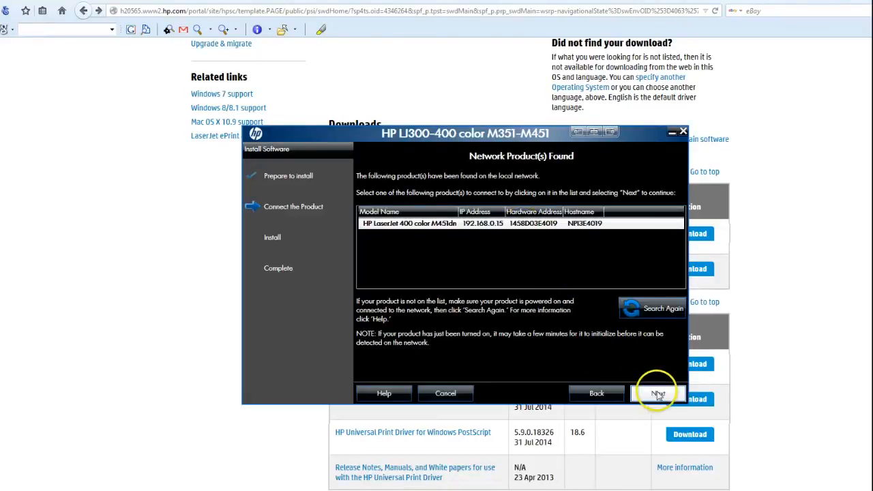
Install to the found network LaserJet, continue past the success message, and finish the installer
left_click(657, 393)
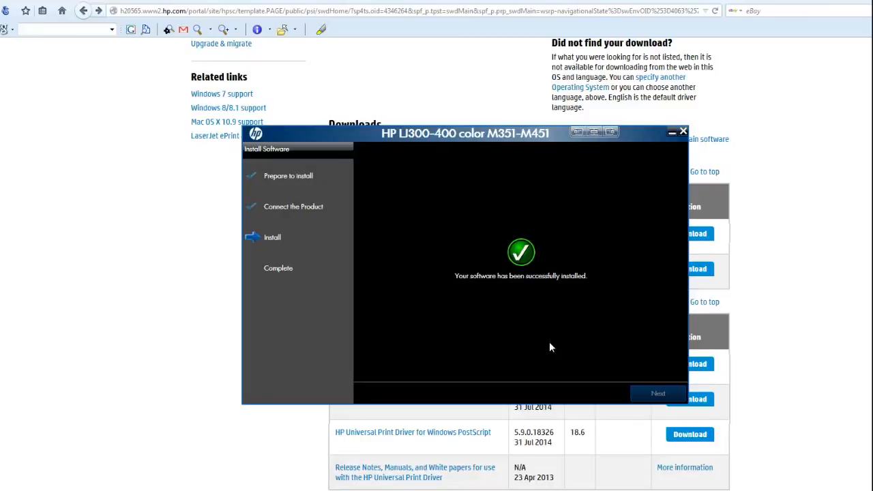
left_click(657, 393)
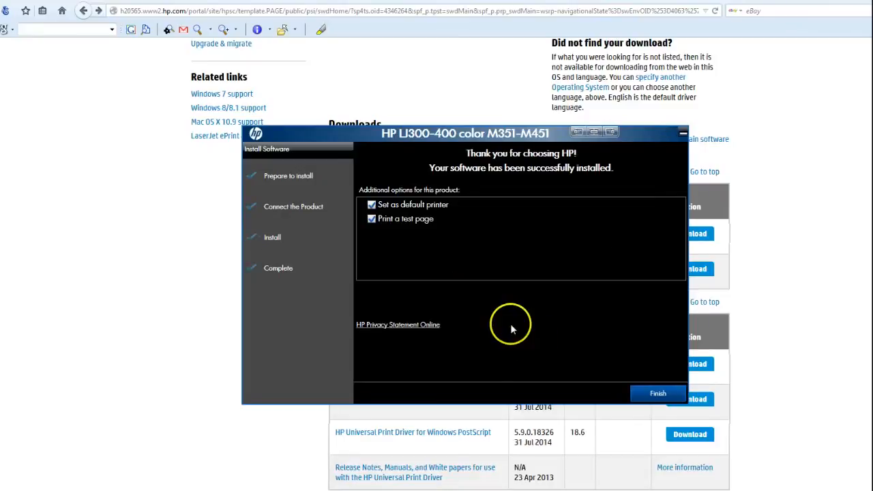
mouse_move(422, 221)
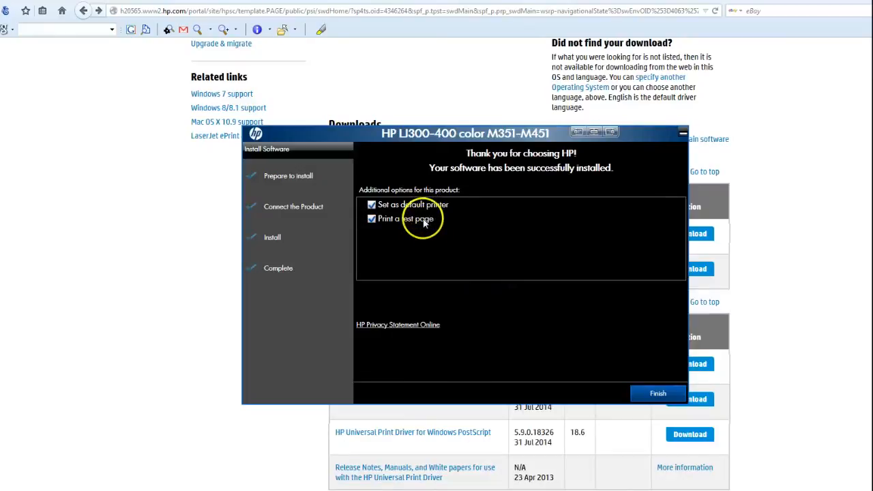
left_click(657, 392)
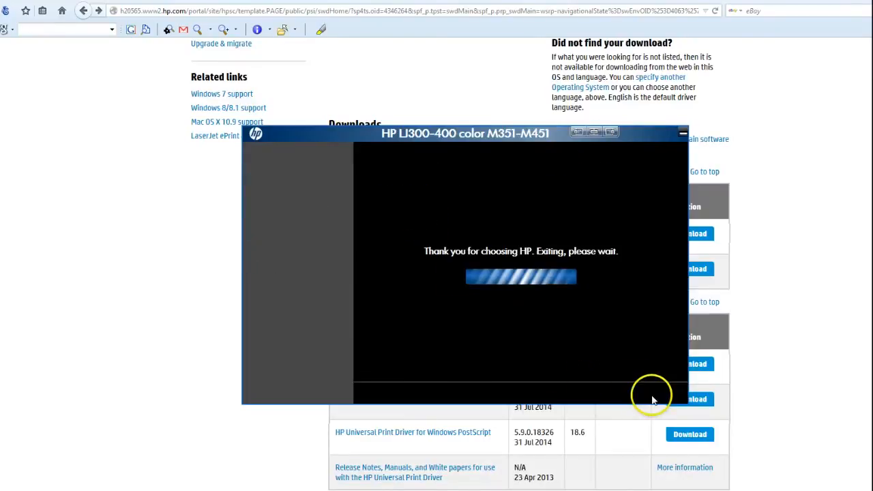
mouse_move(565, 359)
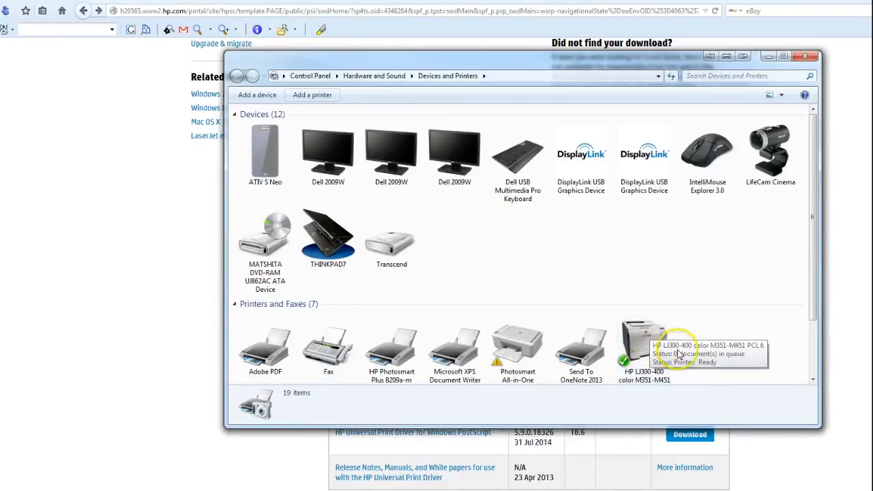
mouse_move(679, 352)
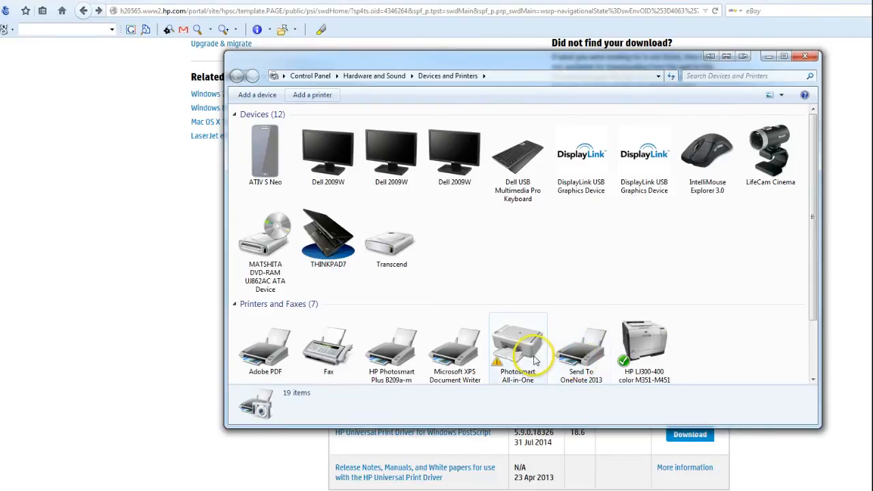
mouse_move(559, 347)
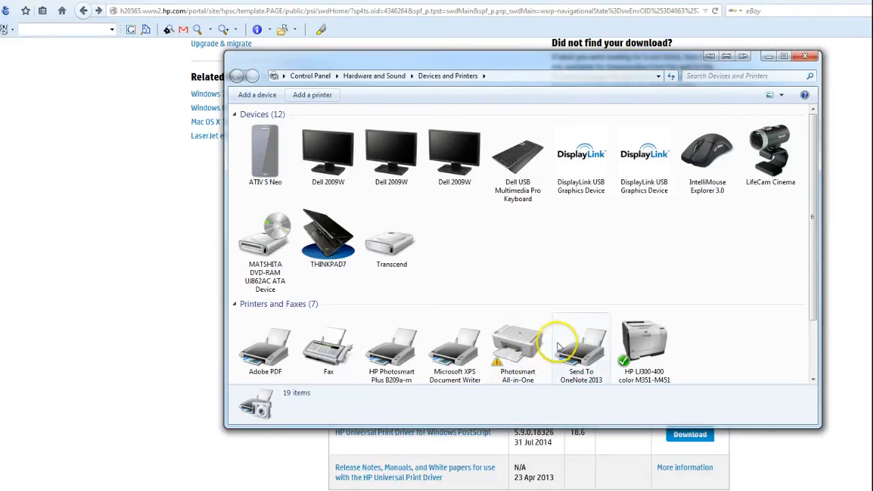
mouse_move(742, 326)
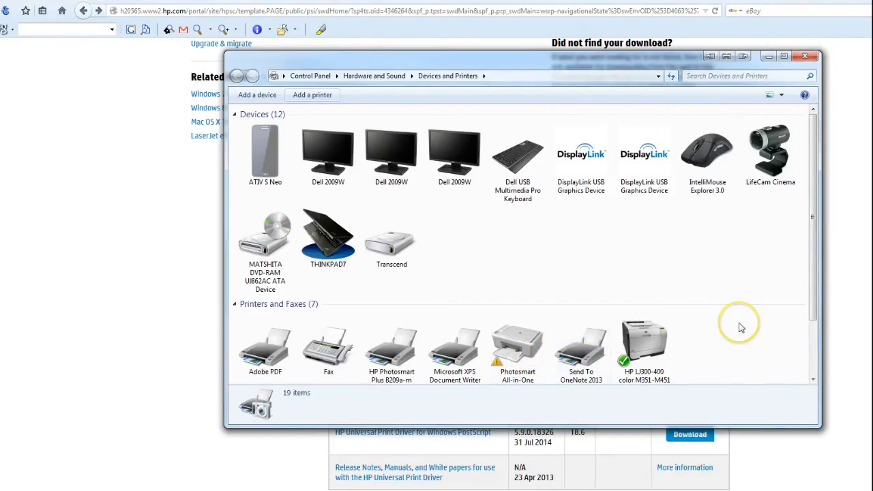